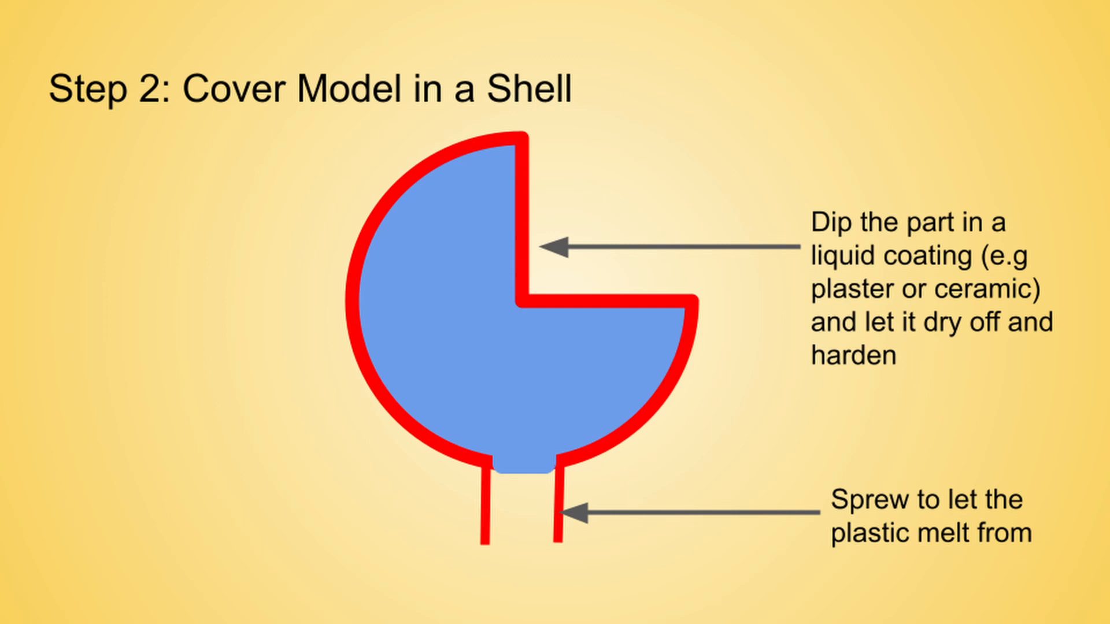
pyautogui.press('Right')
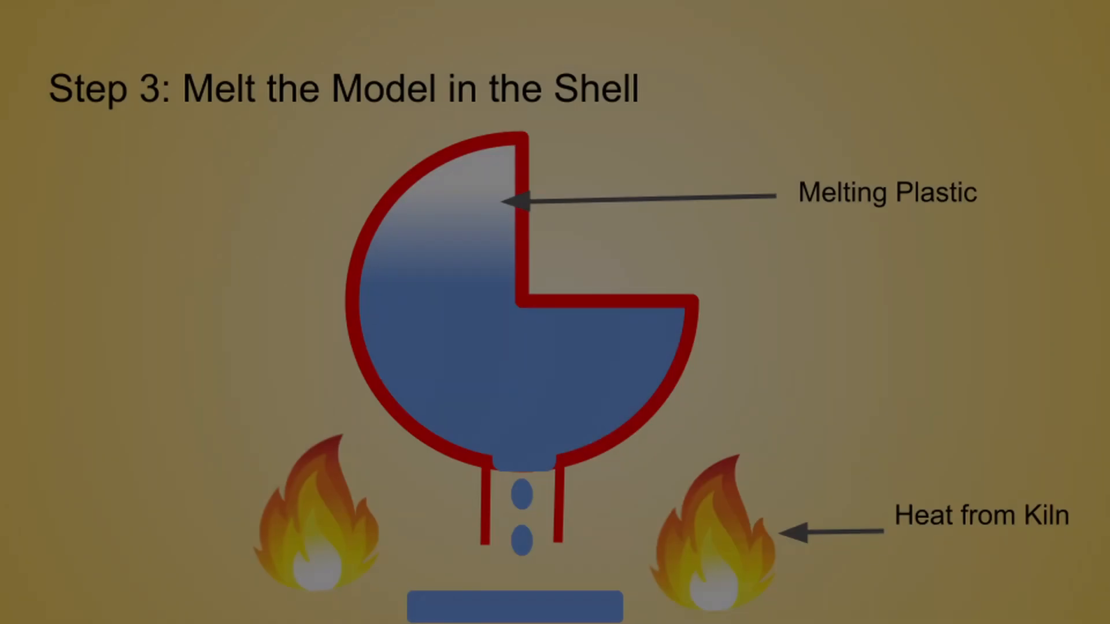